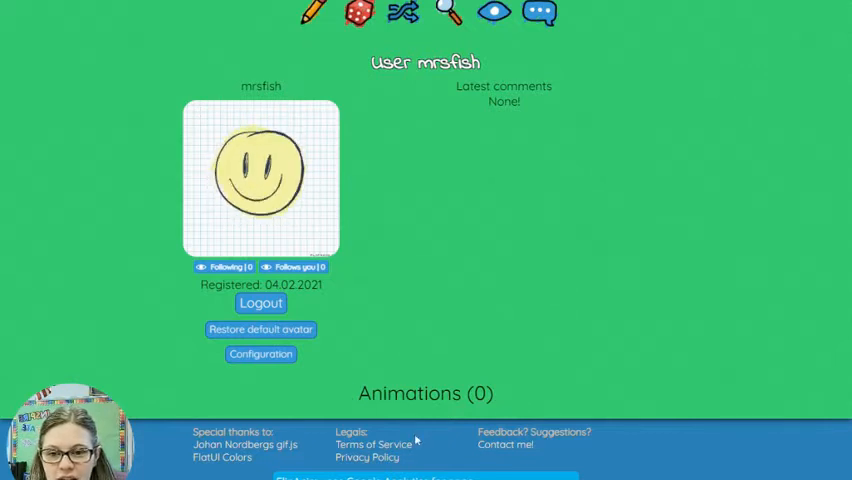
mouse_move(498, 312)
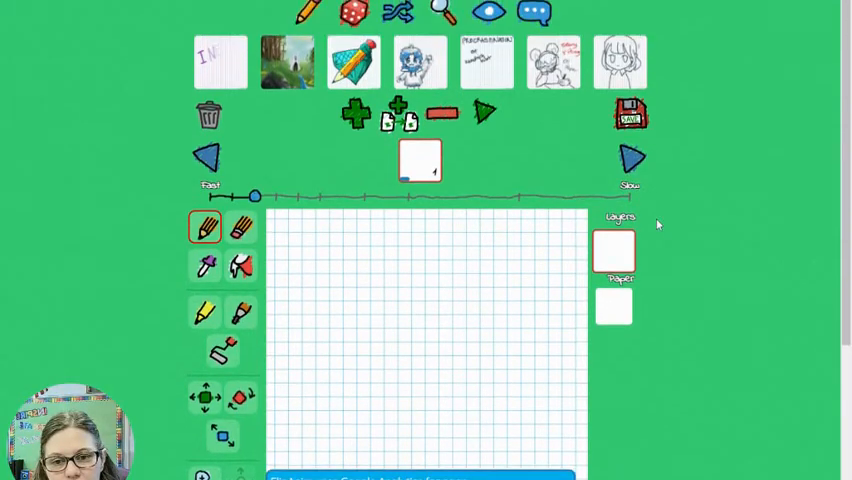
mouse_move(305, 15)
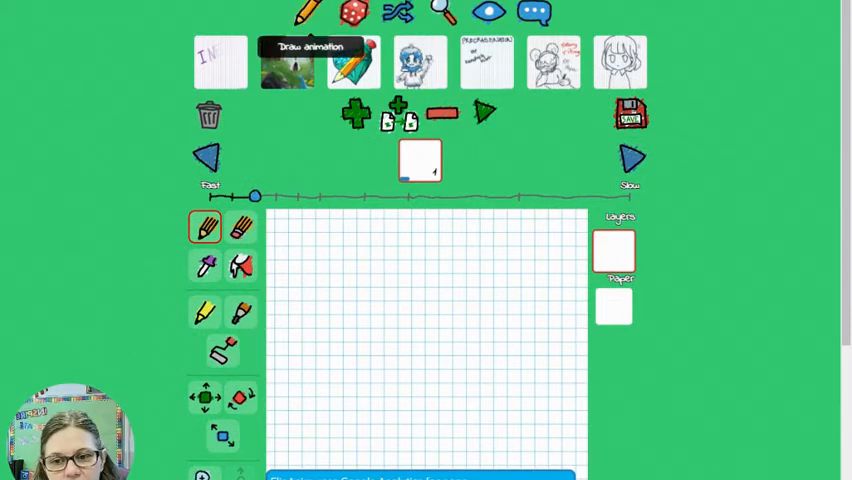
mouse_move(537, 12)
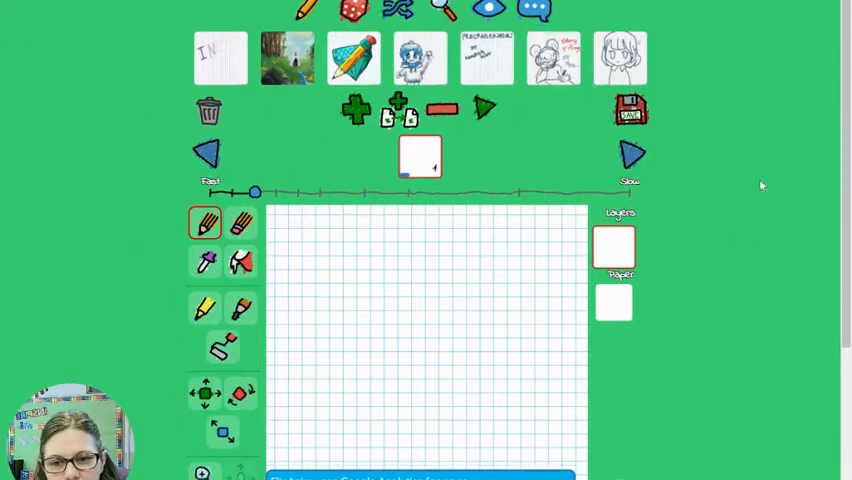
Scroll down the empty editor to reveal the drawing tools and colour palette.
scroll("down", 3)
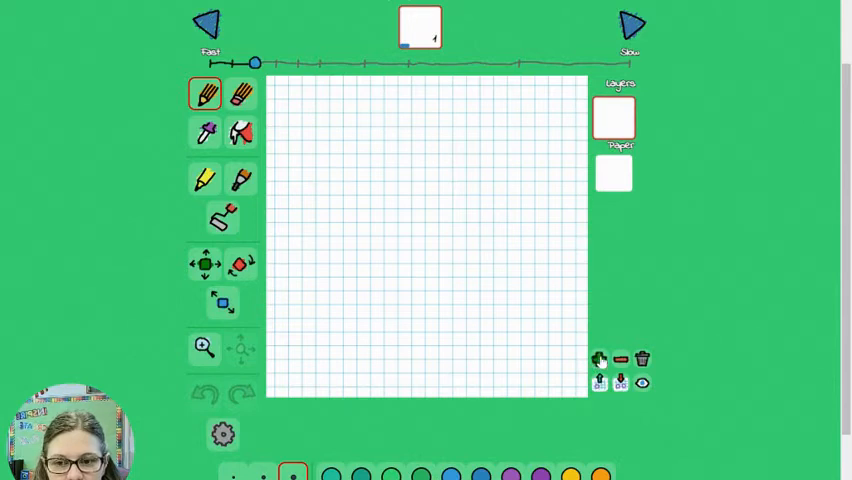
Pick purple and paint thin sketch lines plus a thick branching stroke to the right.
left_click(599, 359)
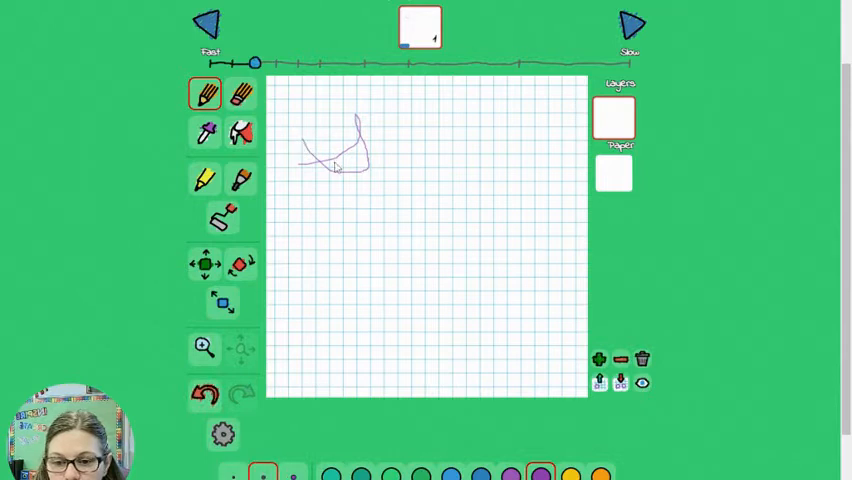
left_click_drag(340, 135, 385, 150)
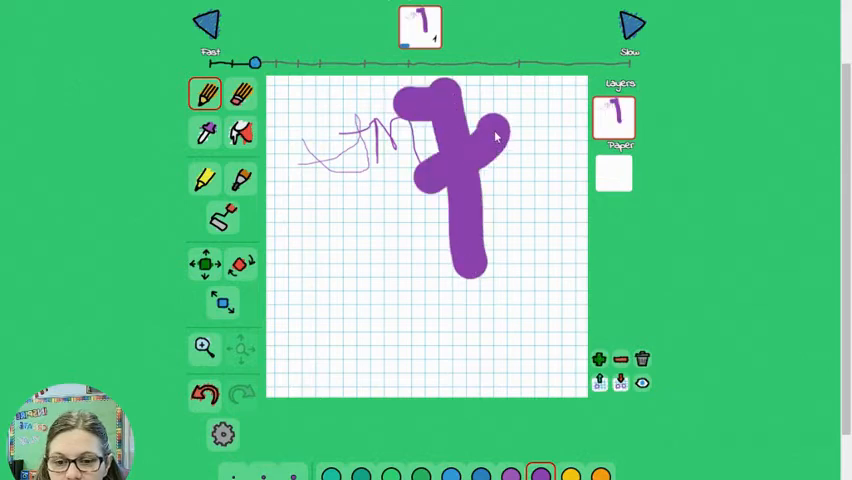
left_click_drag(490, 135, 560, 135)
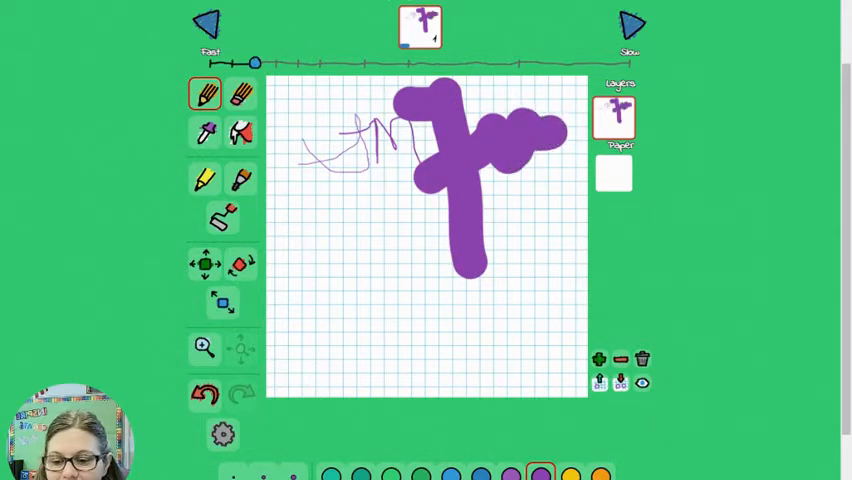
left_click(204, 393)
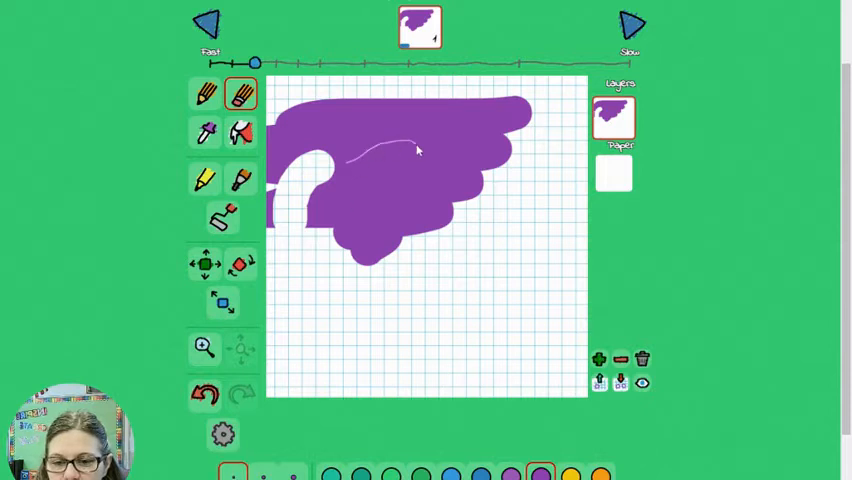
Scratch thin pale lines across the purple shape, then paint a yellow blob below it.
left_click_drag(415, 145, 465, 140)
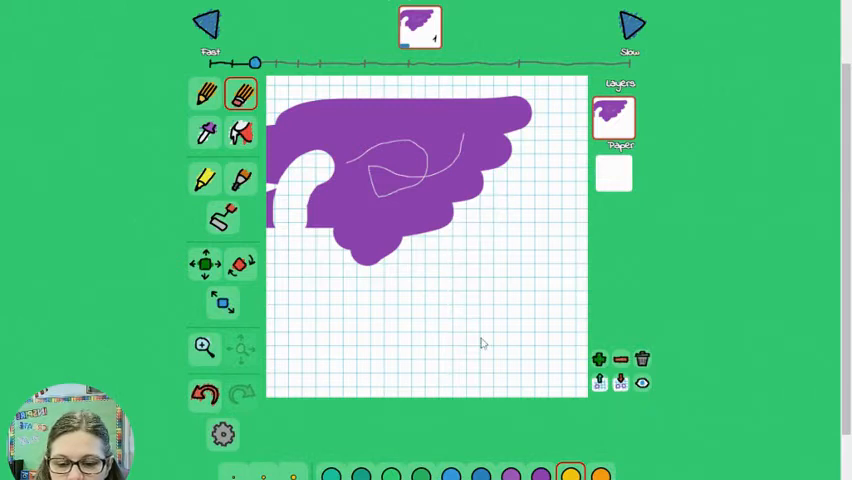
left_click(204, 93)
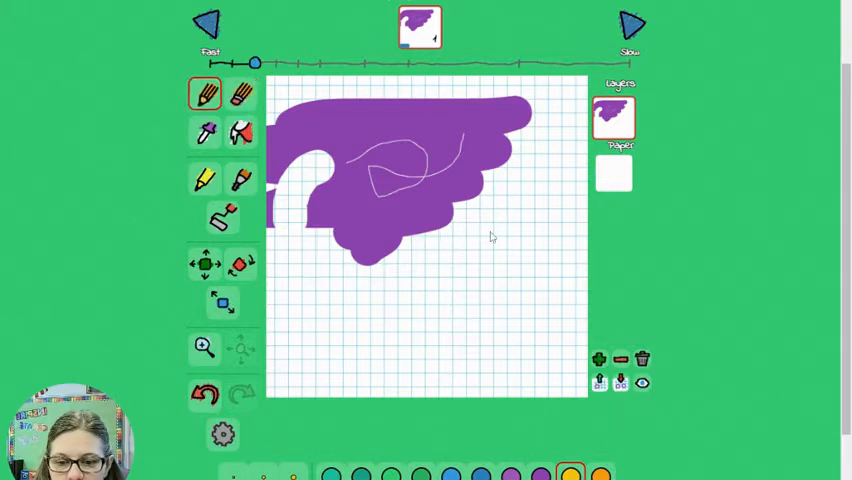
left_click_drag(490, 235, 505, 343)
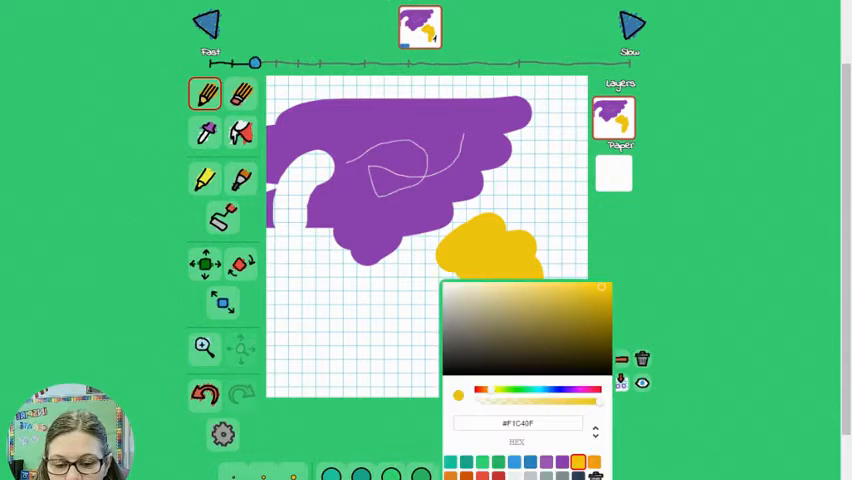
mouse_move(429, 438)
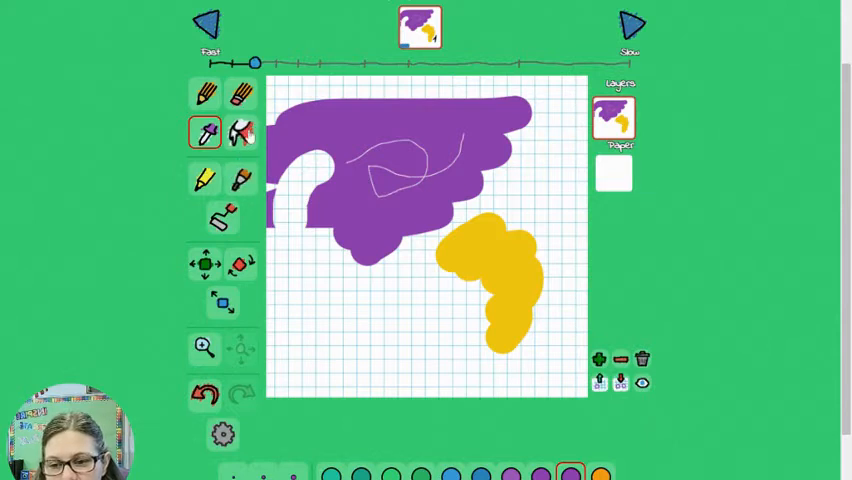
Paint a green loop in the lower left and bucket-fill its inside with blue.
left_click(240, 132)
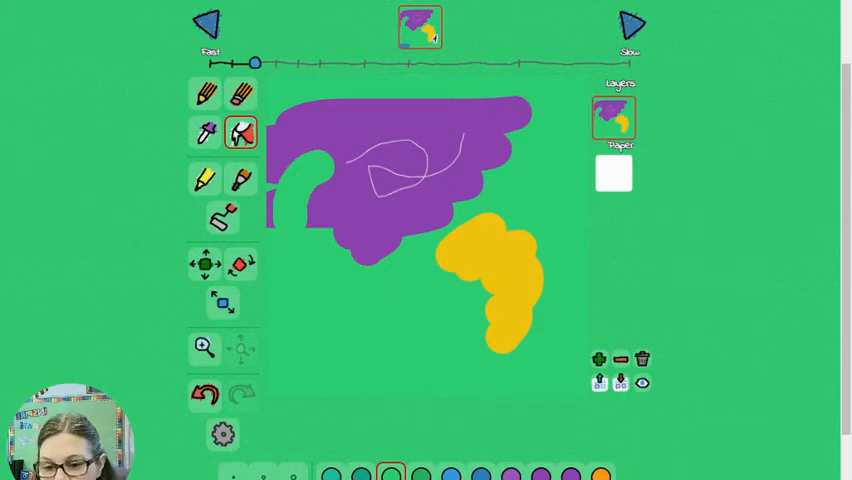
mouse_move(362, 356)
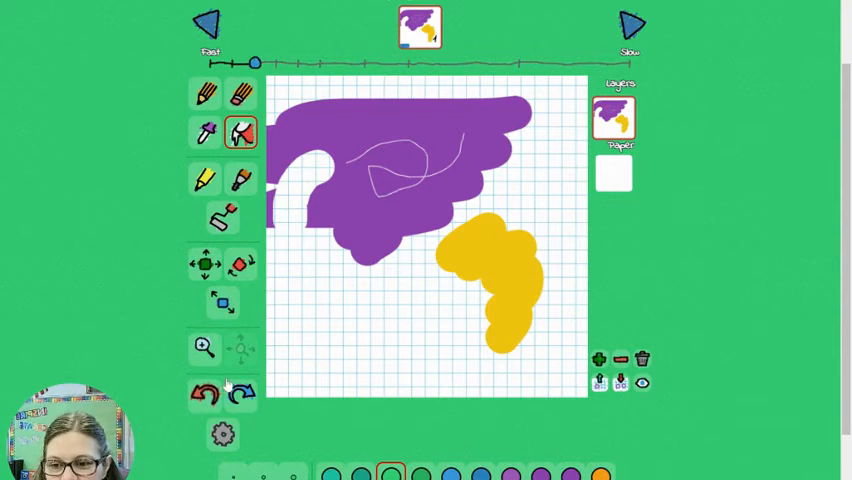
left_click(205, 93)
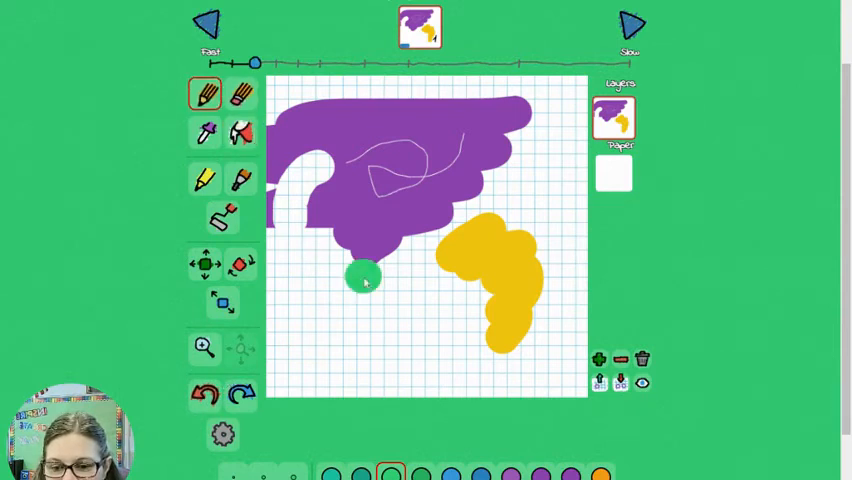
left_click_drag(363, 278, 413, 301)
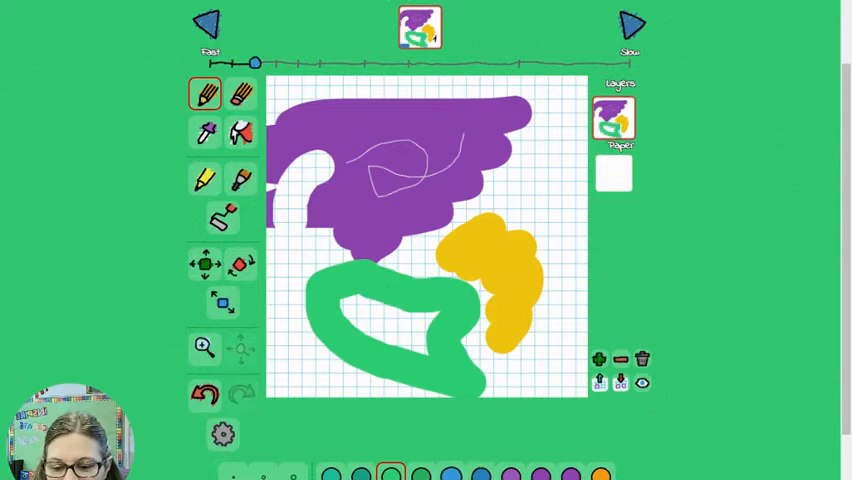
left_click(240, 133)
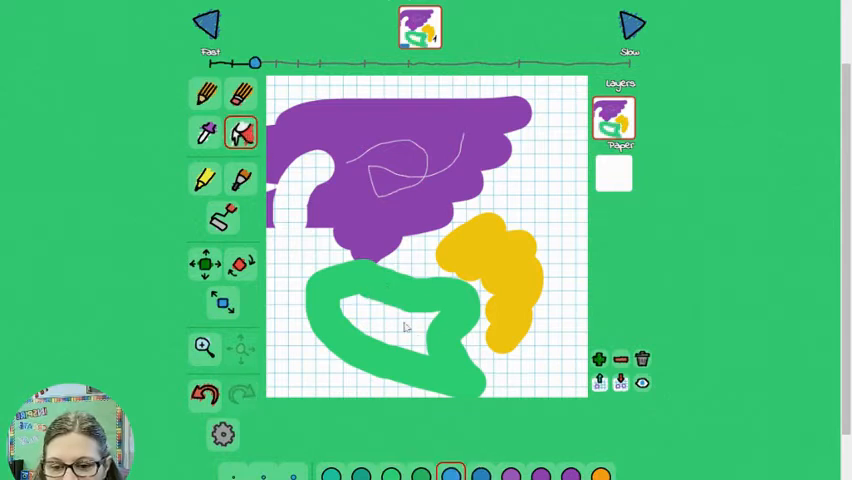
left_click(400, 326)
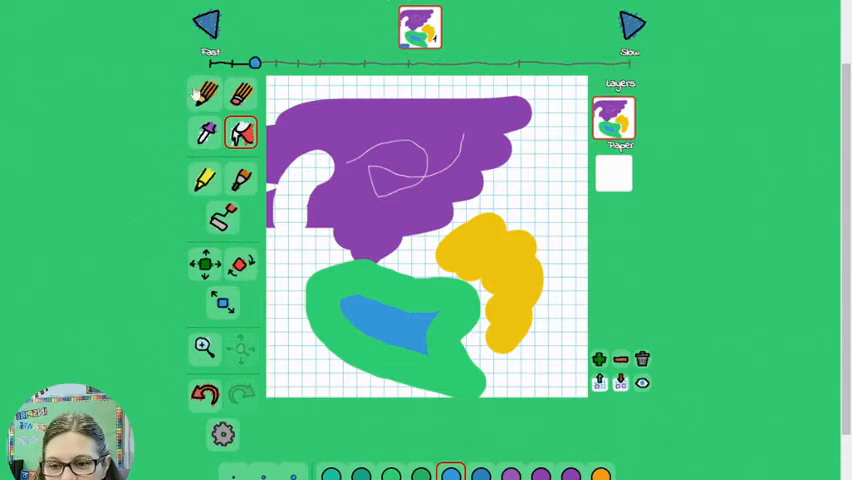
left_click(204, 93)
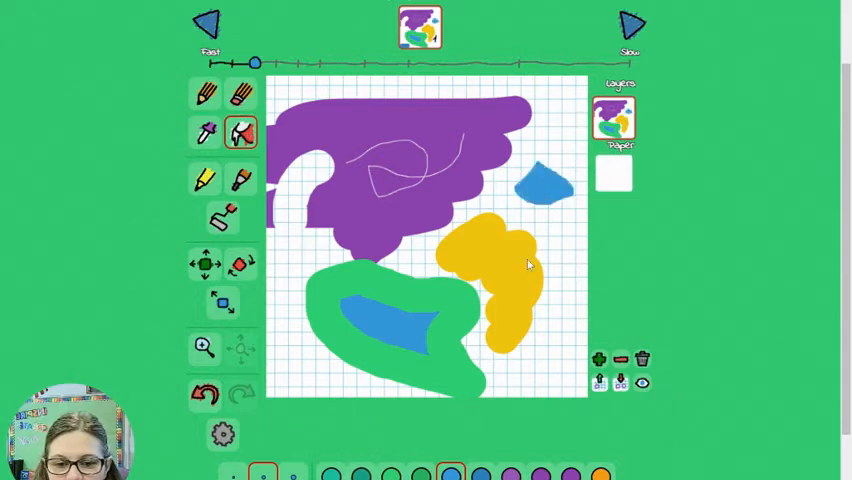
Undo the blue fill, green loop and yellow blob, leaving only the purple wing.
left_click(204, 393)
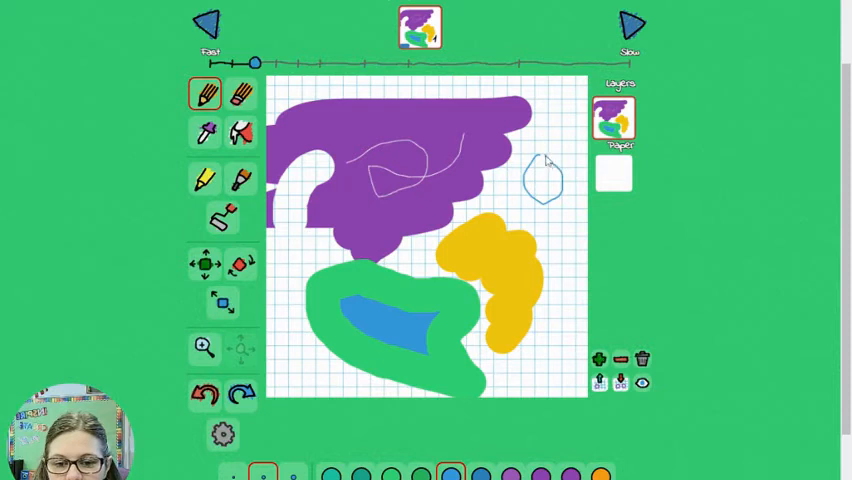
left_click(240, 133)
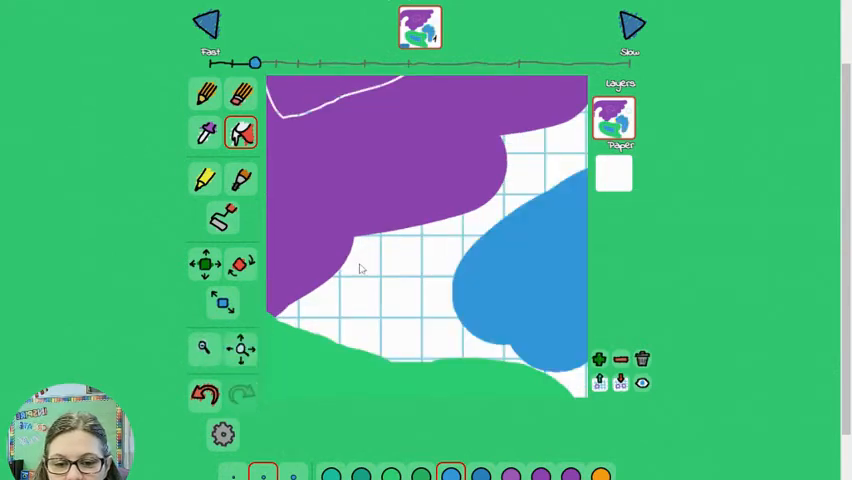
left_click(205, 263)
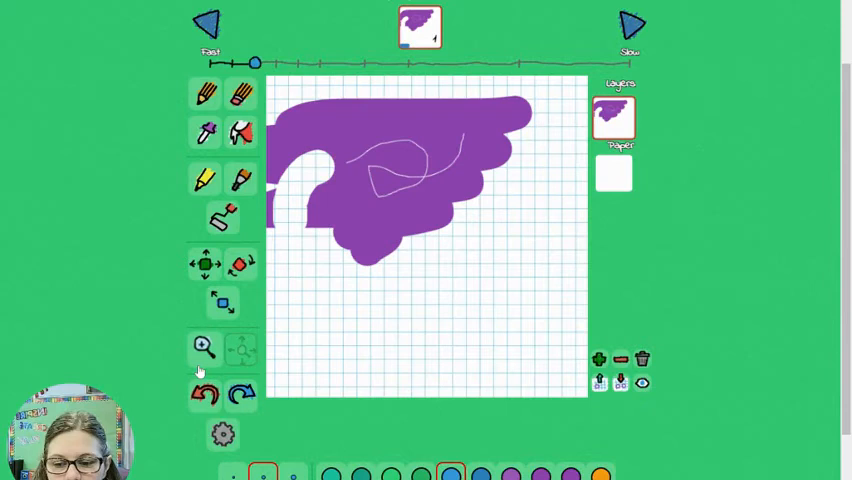
left_click(240, 349)
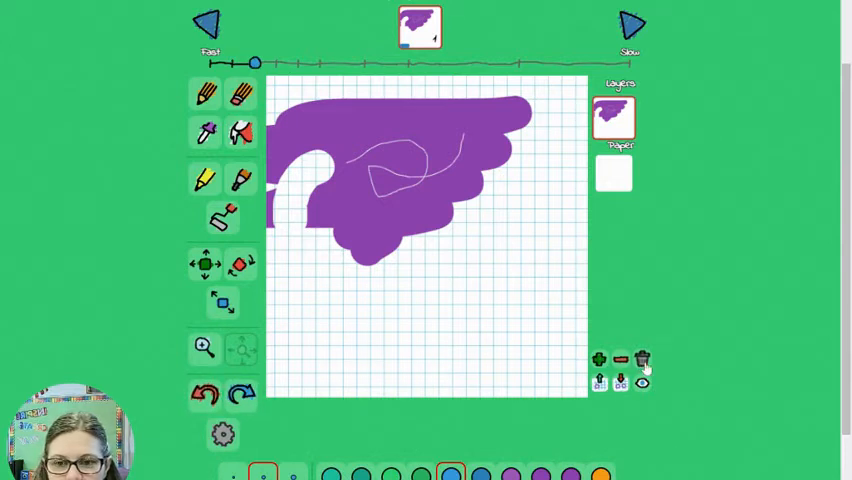
Wipe the purple wing and pale scribbles off the frame with the trash button.
left_click(641, 359)
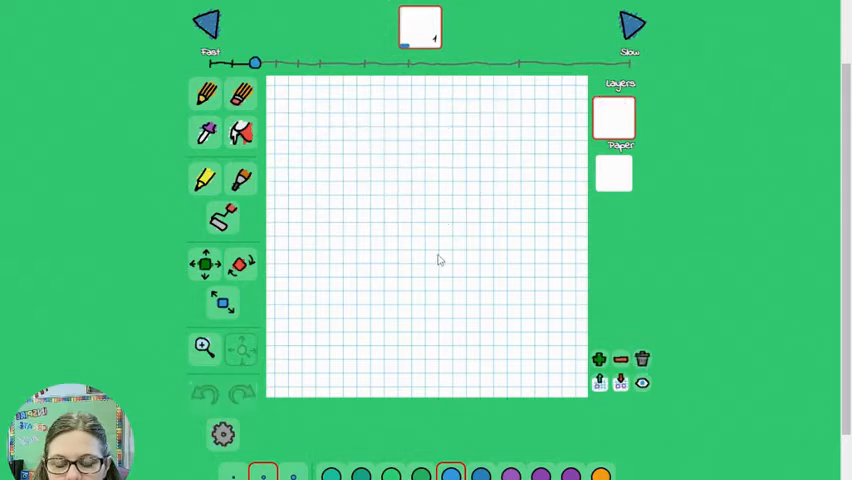
mouse_move(448, 260)
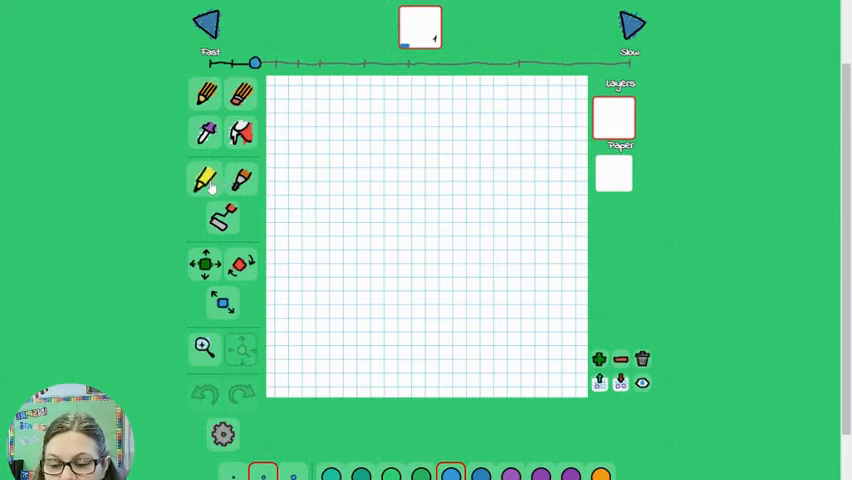
With the highlighter, paint a purple blob, a blue shape and a darker blue streak.
left_click(205, 179)
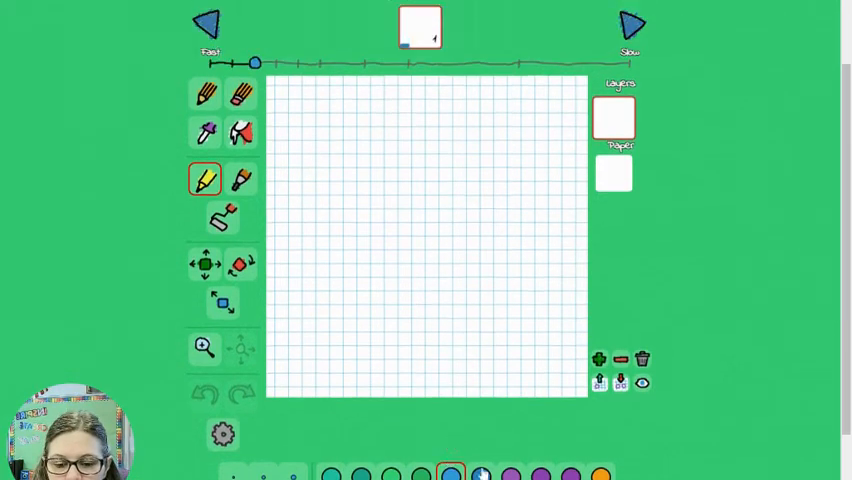
left_click_drag(333, 170, 405, 128)
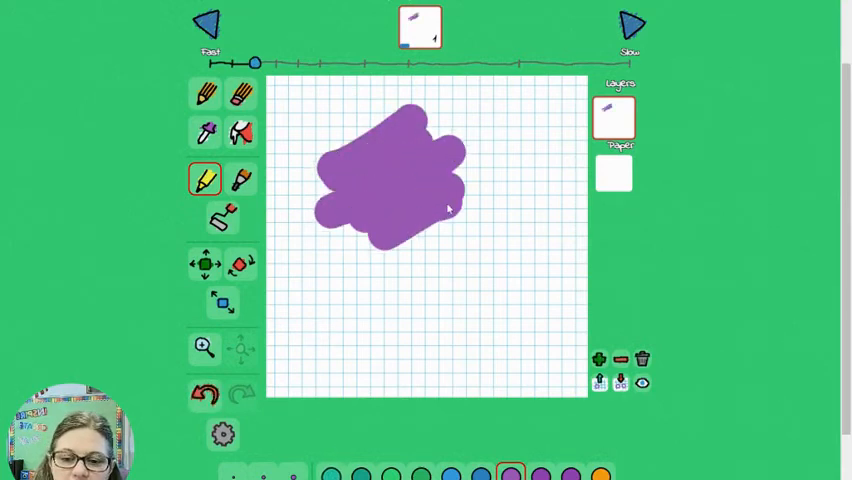
left_click_drag(448, 208, 390, 260)
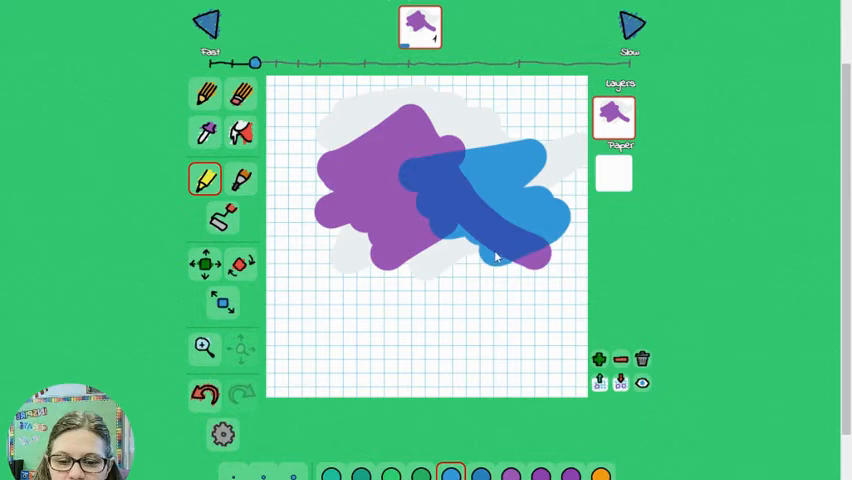
left_click_drag(500, 255, 545, 270)
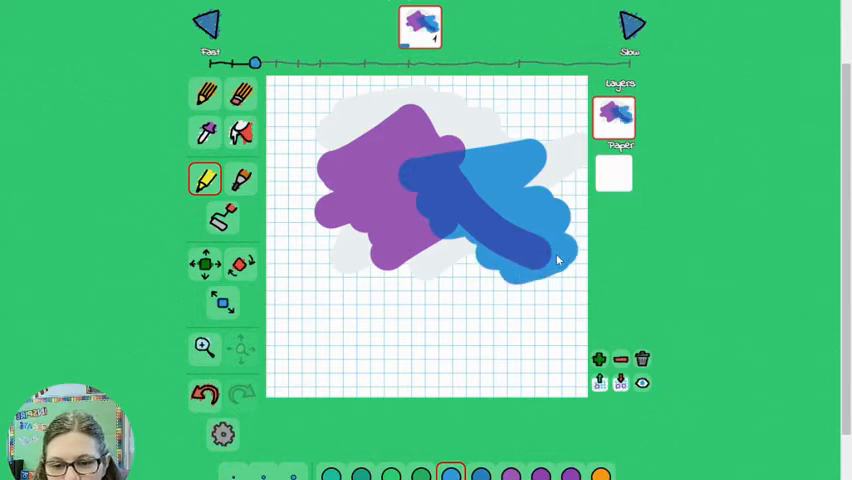
mouse_move(450, 138)
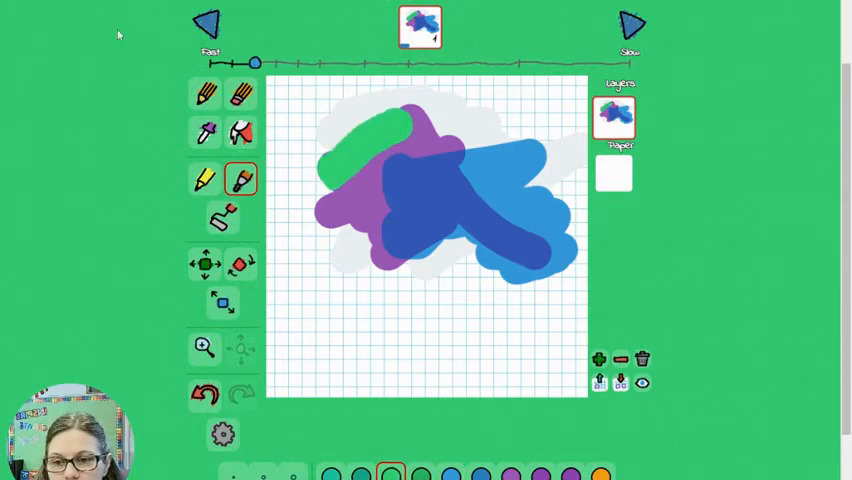
left_click(205, 392)
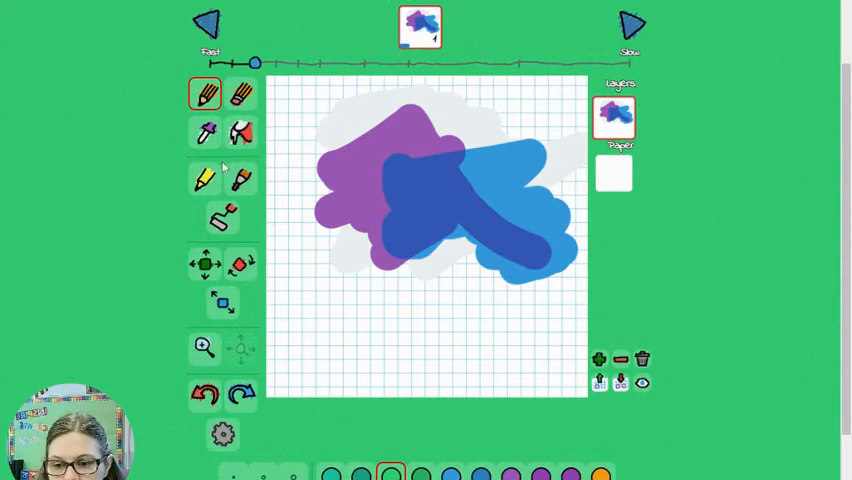
Switch back to the wide brush and cover the drawing with one large green blob.
left_click(240, 178)
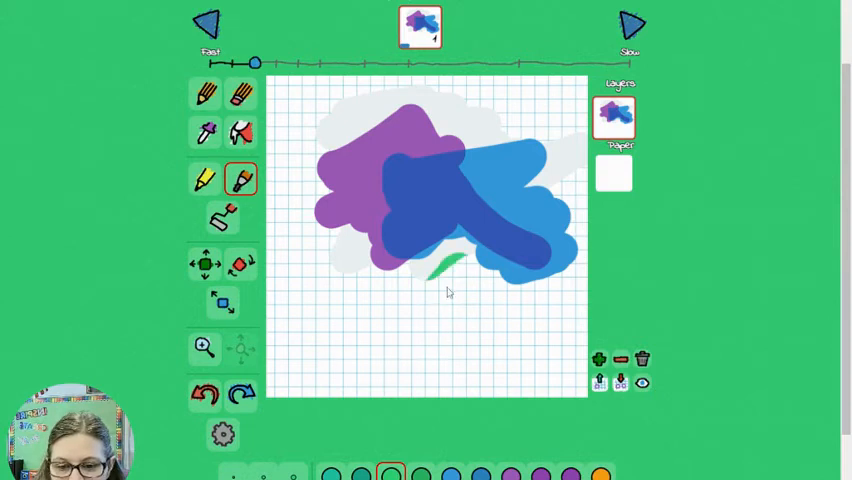
mouse_move(470, 363)
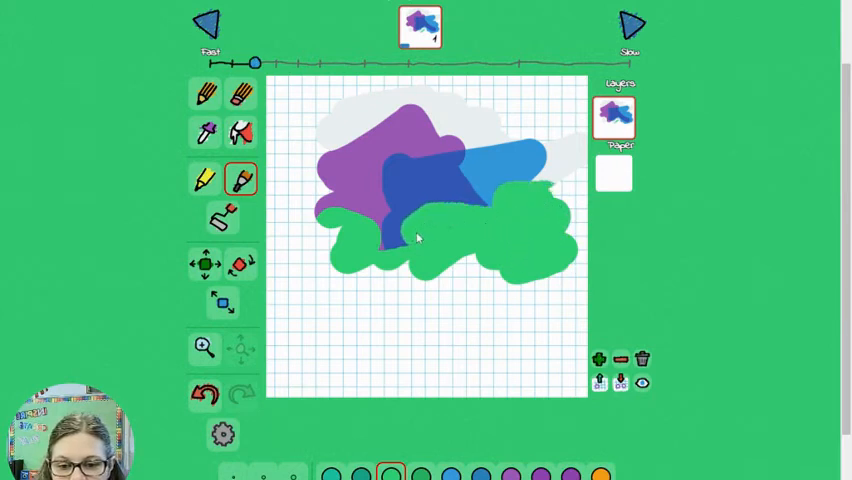
left_click(335, 205)
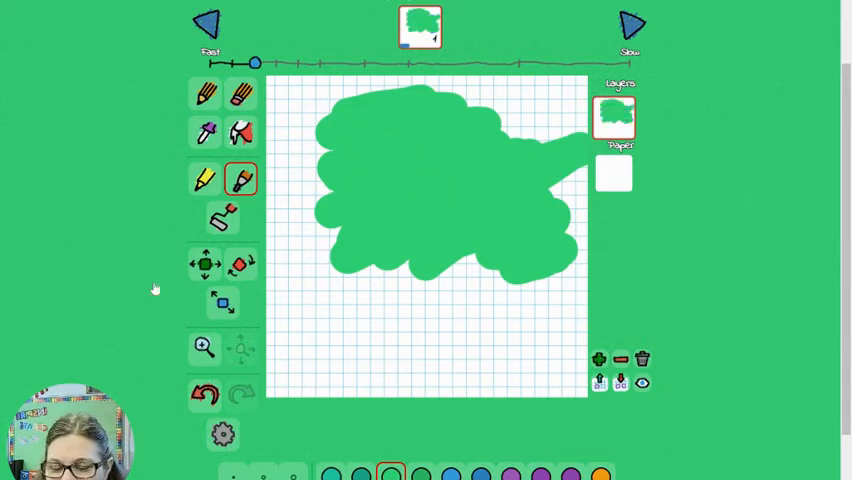
With the blending roller, streak purple along the blob's left edge, blend blue inside, wash purple below.
left_click(222, 217)
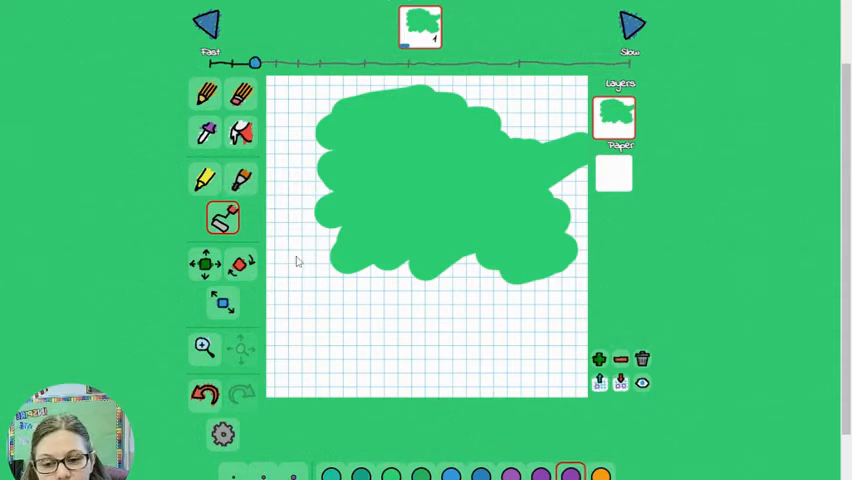
left_click_drag(390, 215, 300, 255)
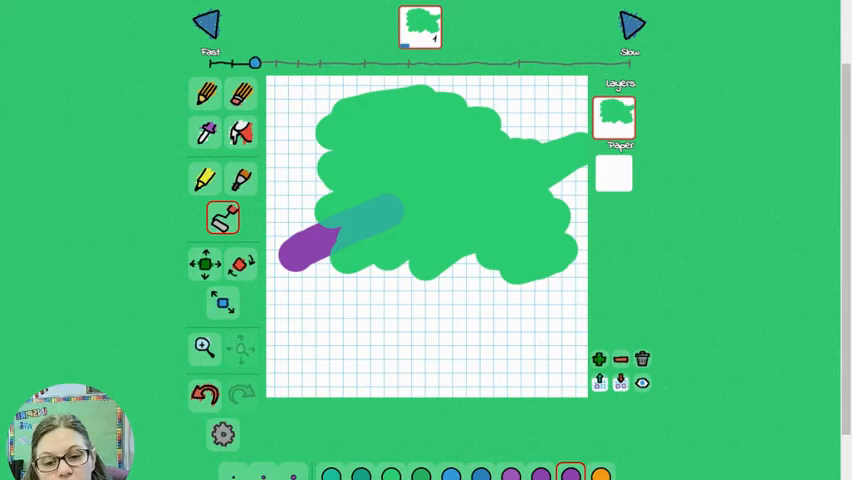
left_click_drag(390, 210, 335, 215)
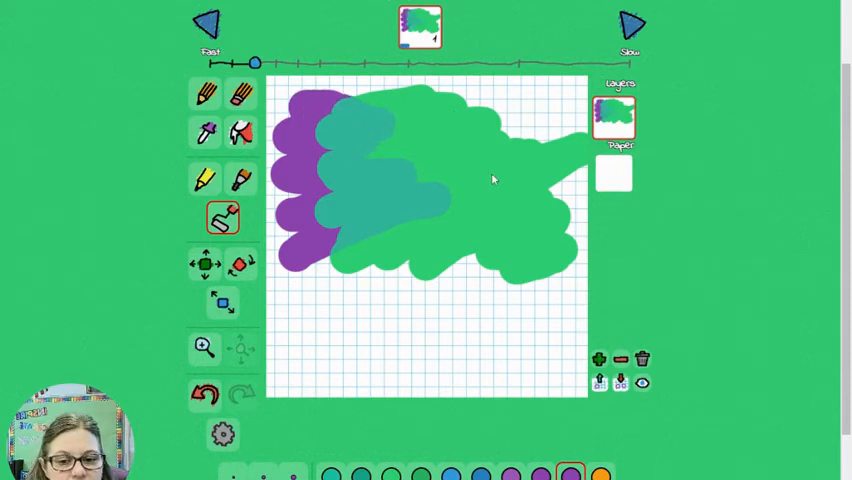
mouse_move(336, 170)
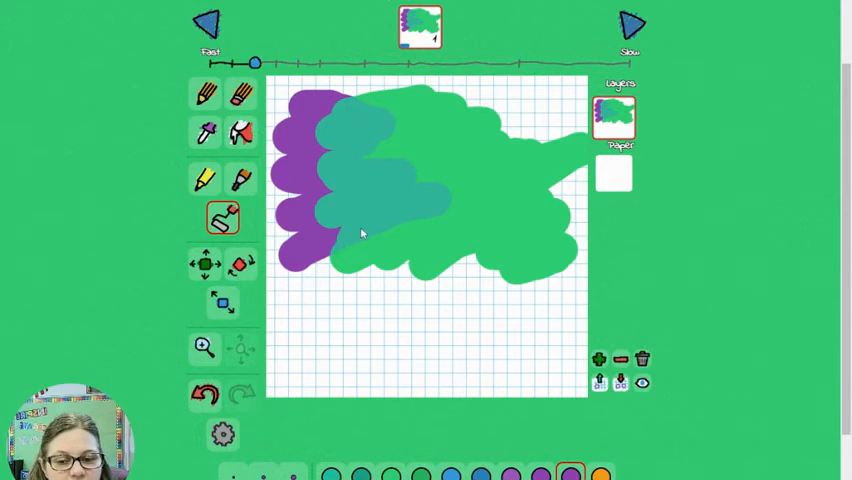
left_click_drag(310, 285, 450, 228)
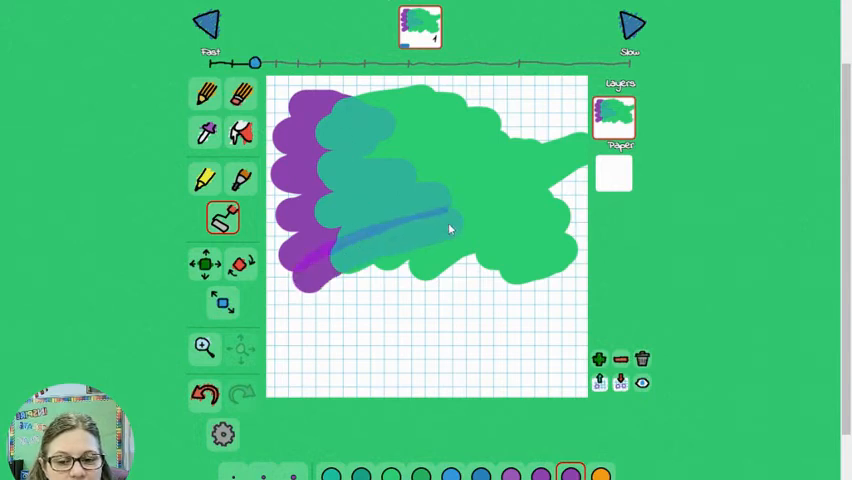
left_click_drag(450, 230, 390, 207)
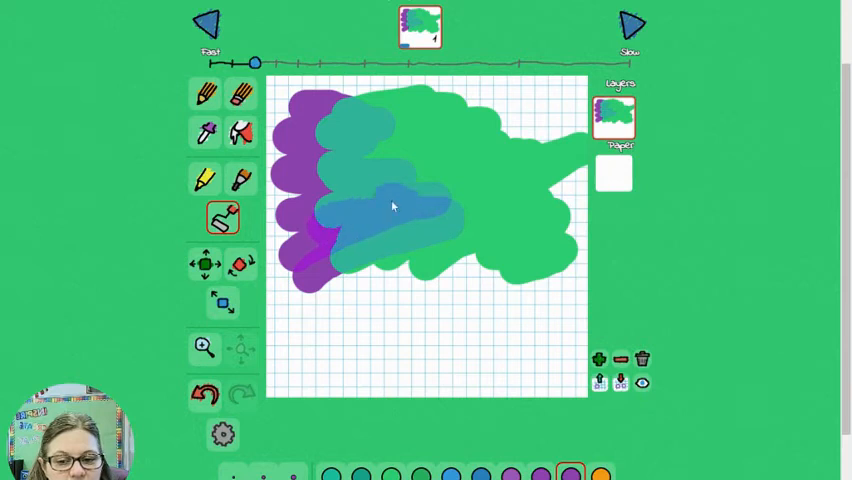
left_click_drag(390, 205, 315, 178)
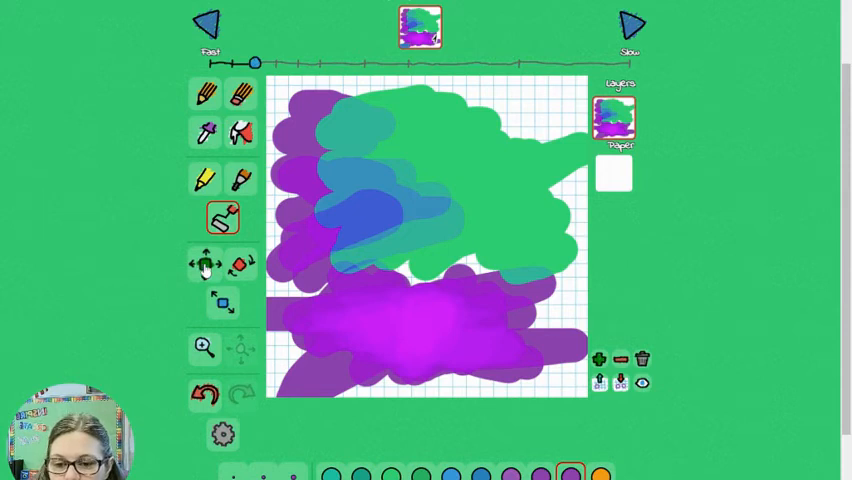
Try the Move and Rotate tools, then wipe all the paint off the frame.
left_click(205, 263)
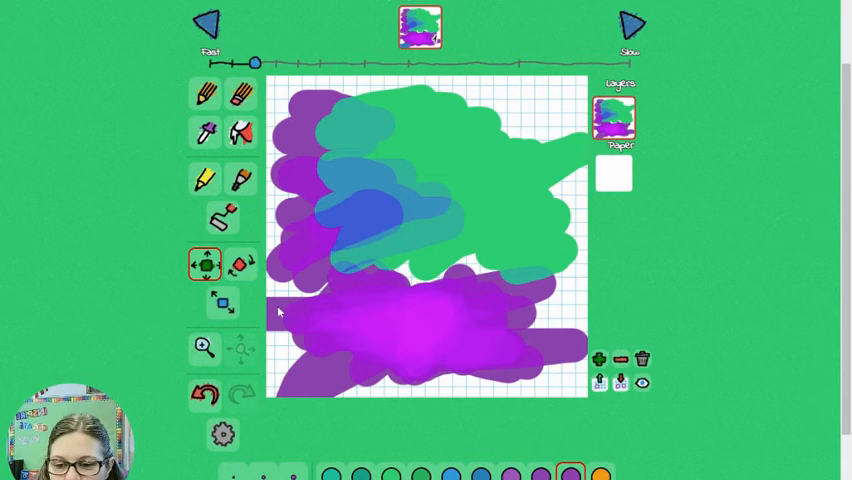
left_click(240, 264)
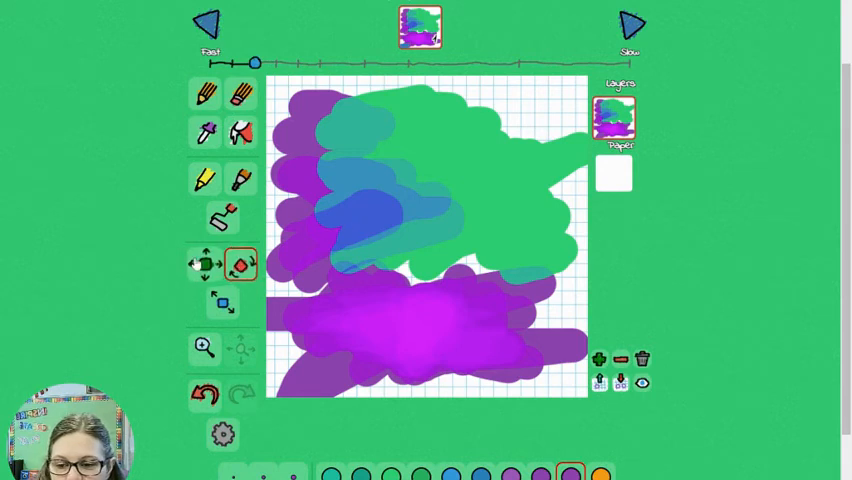
left_click(204, 264)
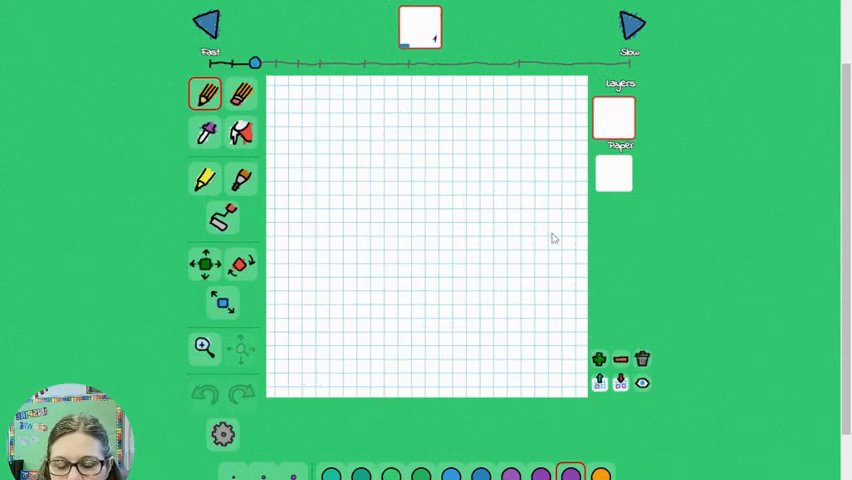
mouse_move(383, 230)
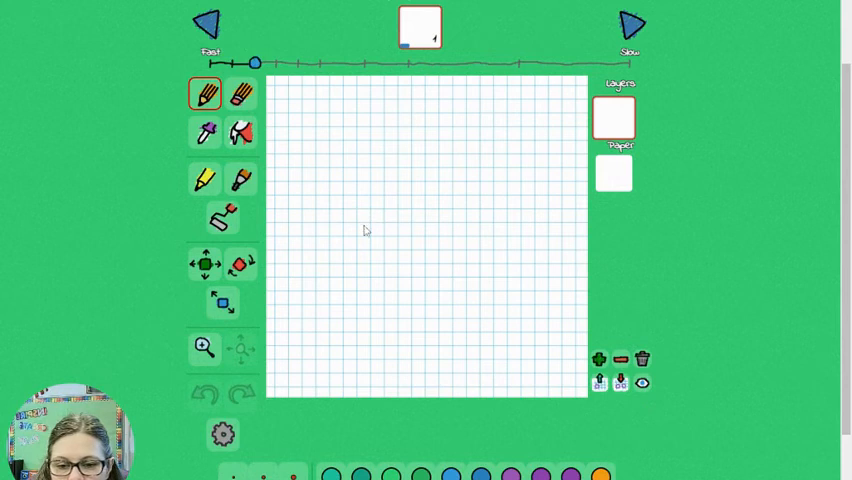
Draw a red smiley face mid-frame and move it up and to the left.
left_click_drag(363, 225, 555, 252)
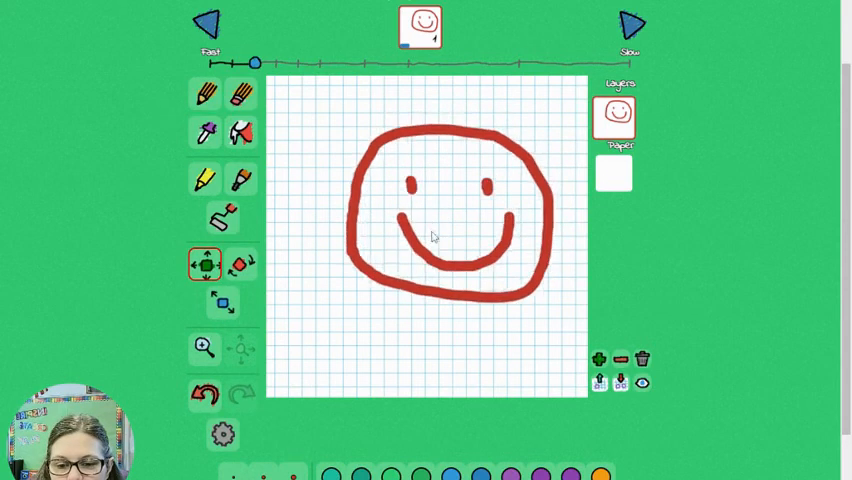
left_click_drag(433, 237, 363, 205)
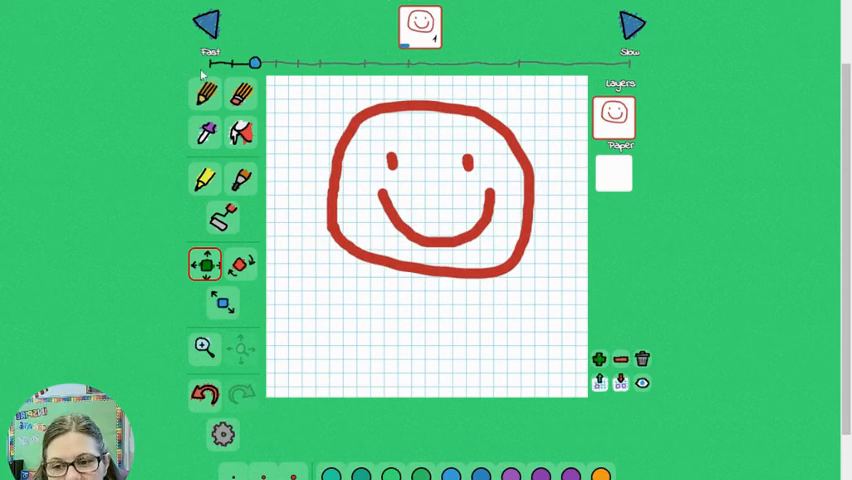
Switch to a thin purple pen and draw a neck, shoulders and arms below the face.
left_click(204, 93)
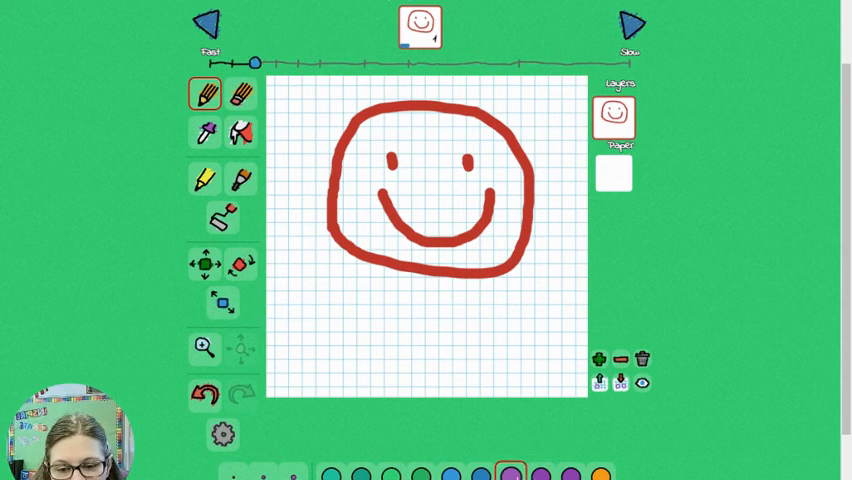
left_click_drag(375, 262, 375, 295)
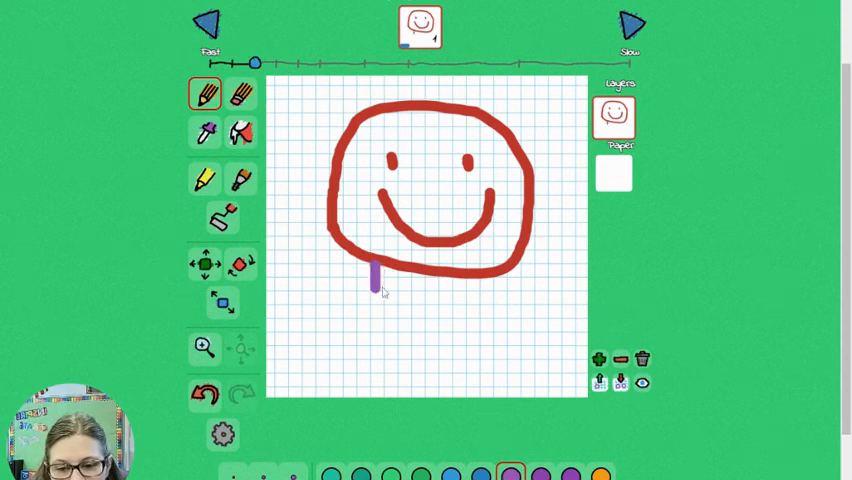
left_click_drag(375, 285, 305, 292)
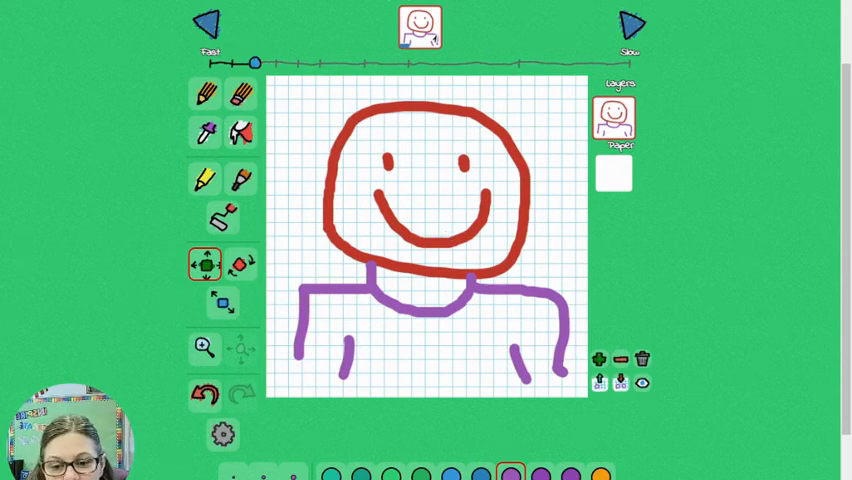
mouse_move(425, 272)
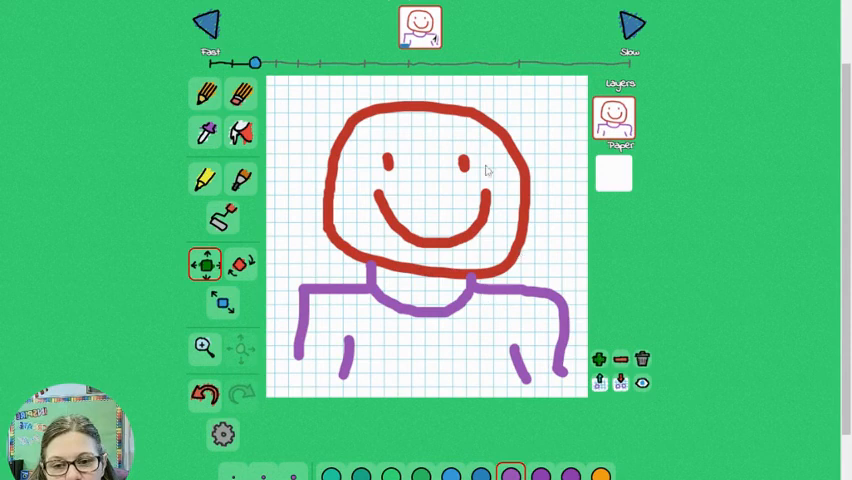
mouse_move(447, 156)
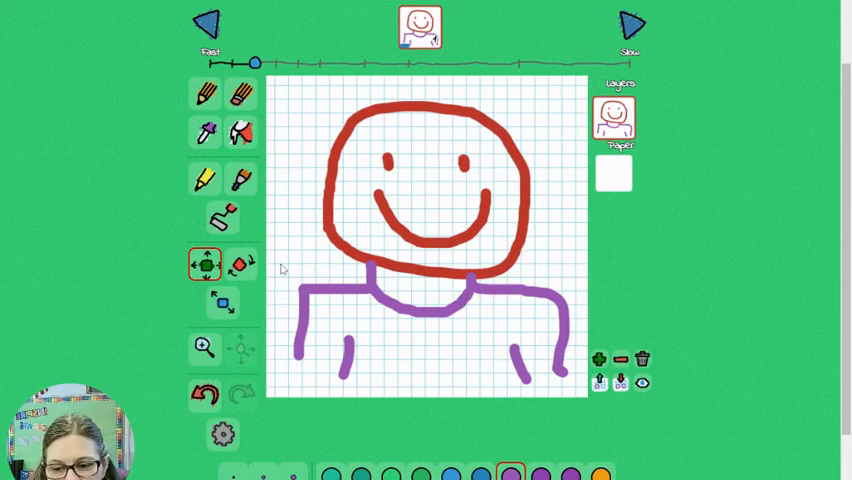
Enlarge the smiley figure, then shrink it smaller and tilt it slightly.
left_click(241, 264)
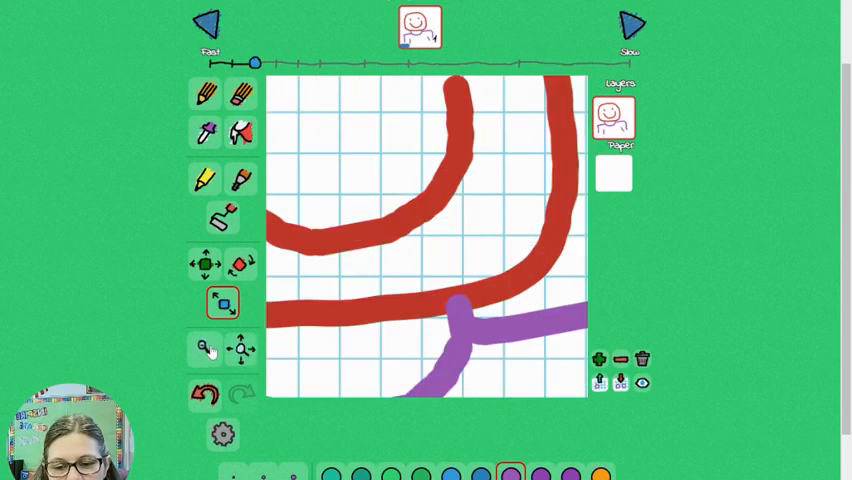
left_click(240, 350)
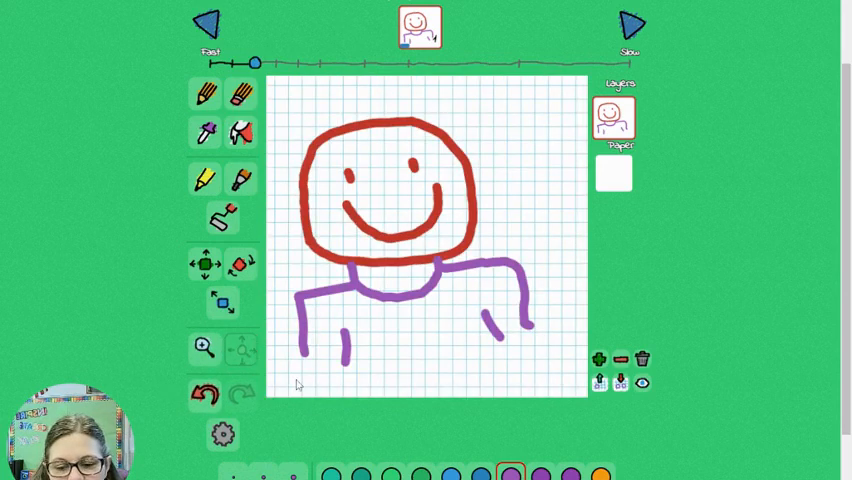
left_click(223, 434)
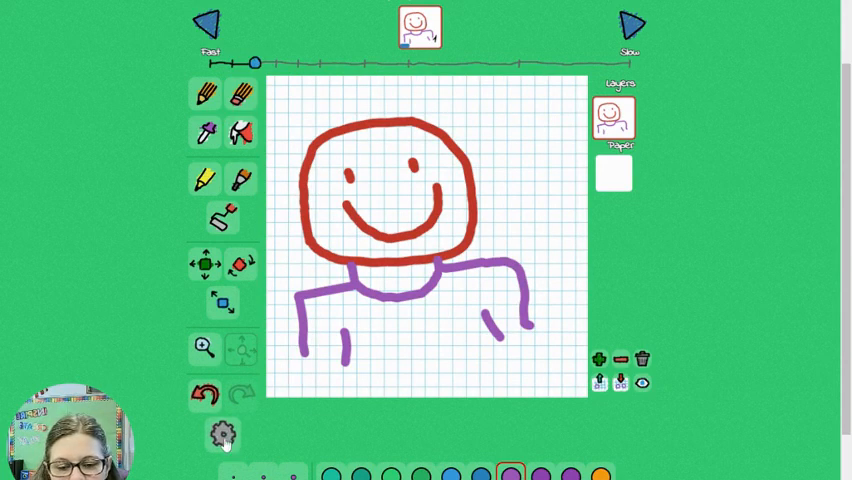